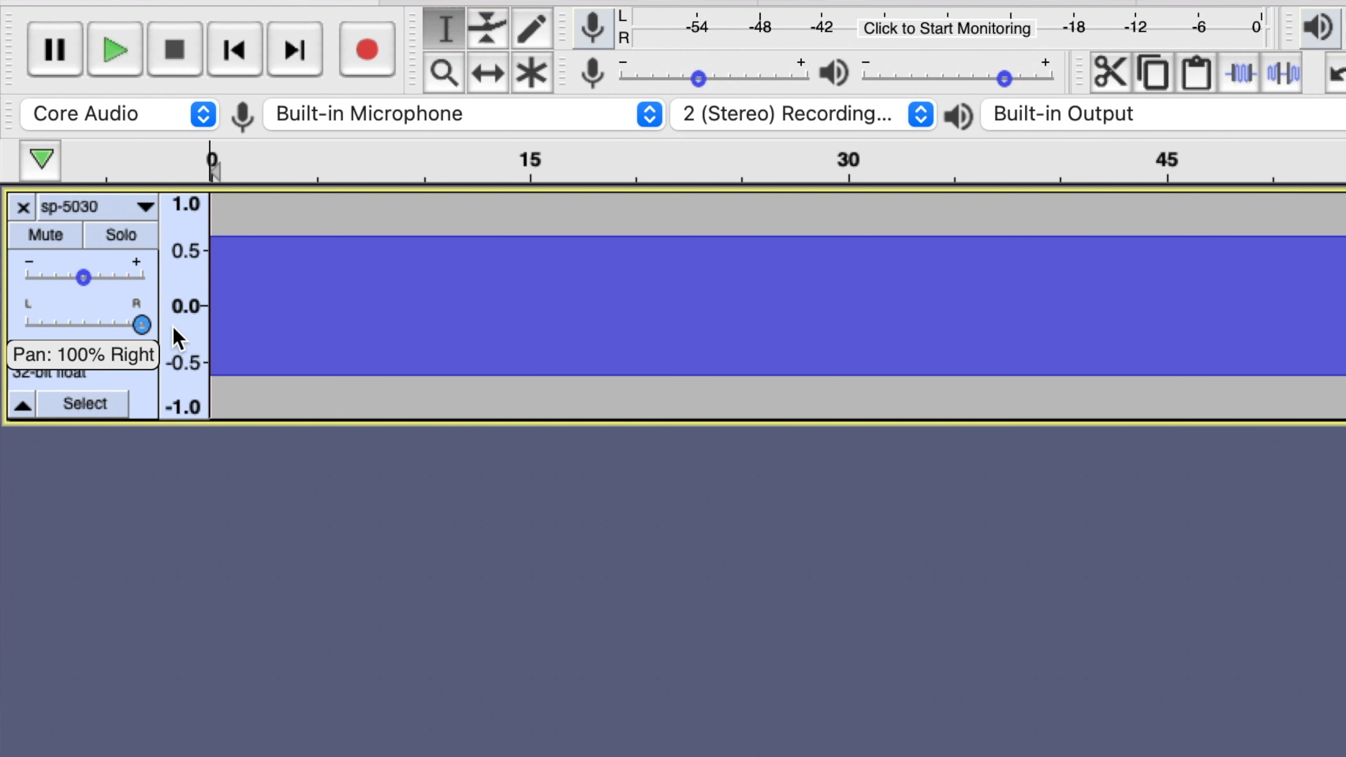
mouse_move(934, 22)
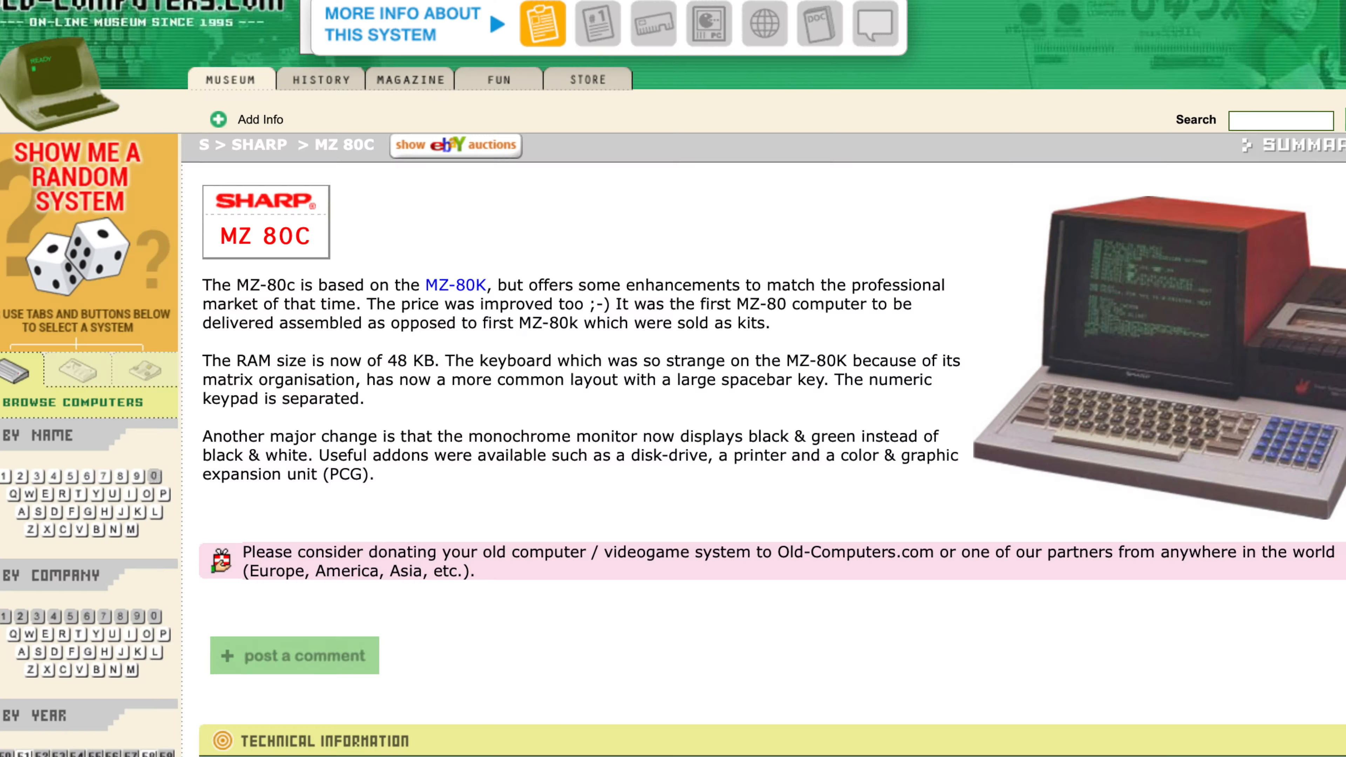
scroll("down", 3)
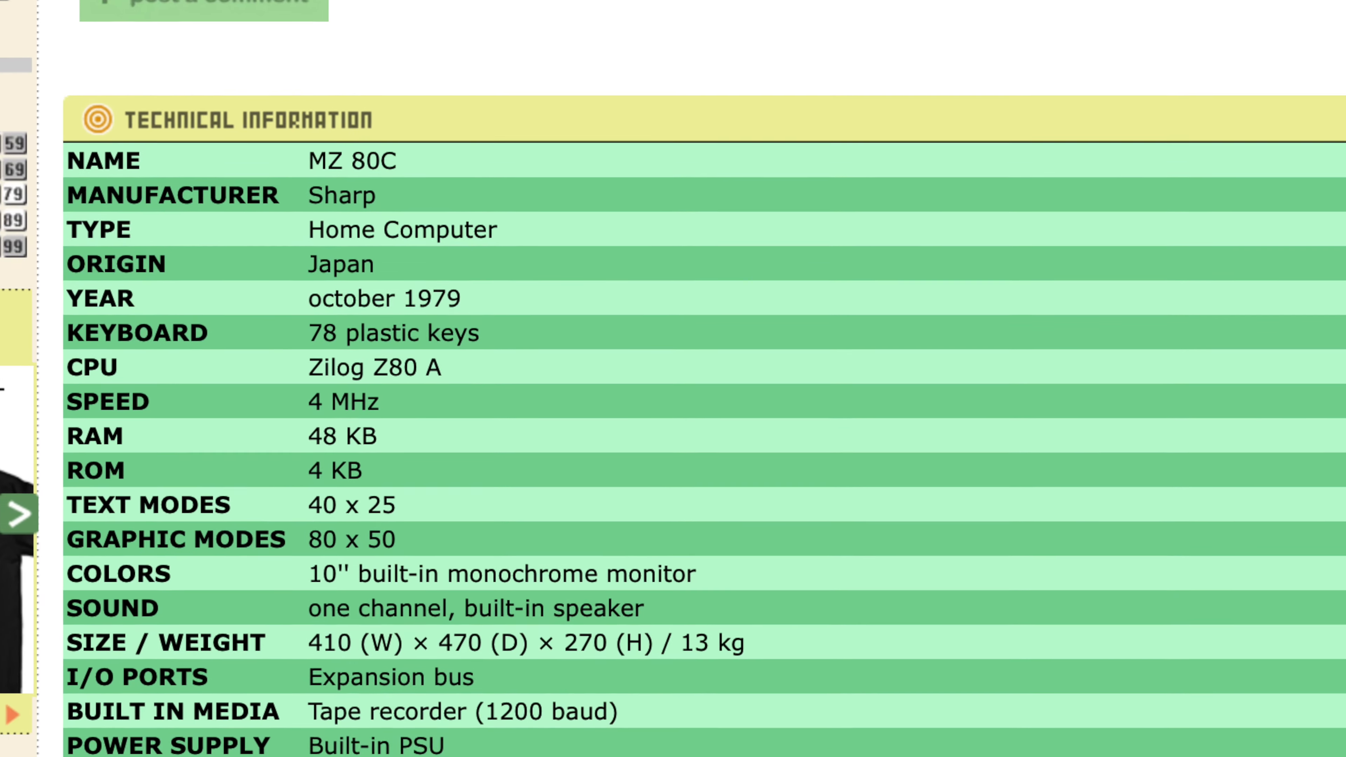